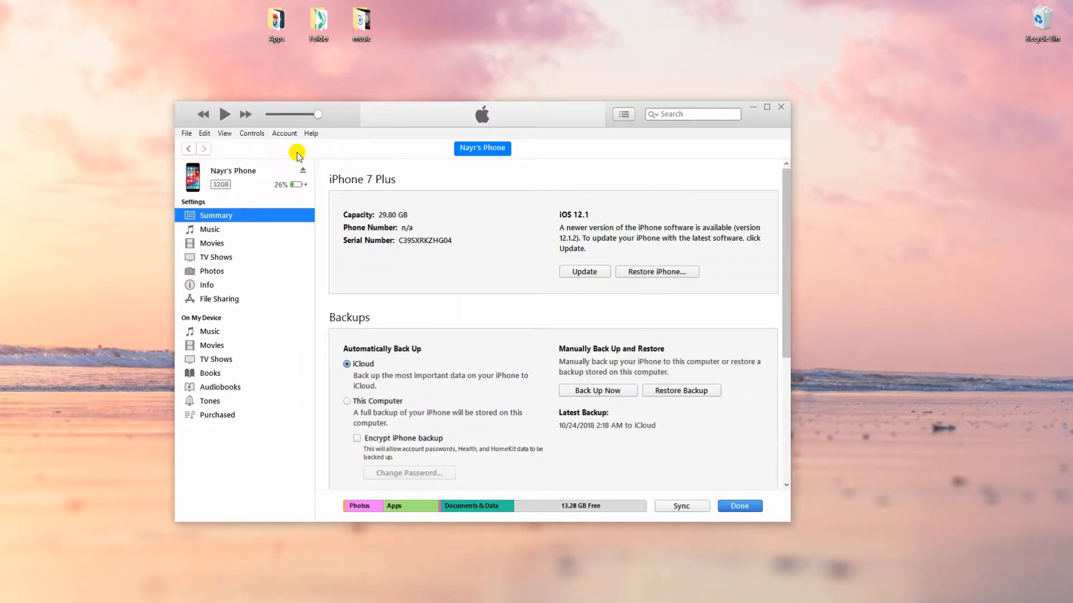
mouse_move(427, 174)
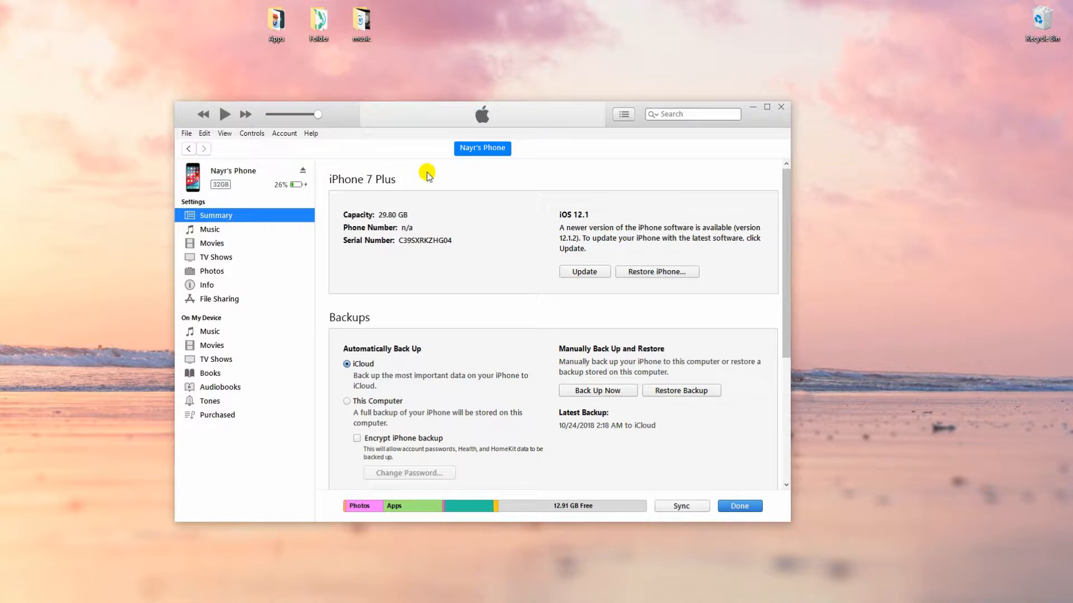
mouse_move(581, 373)
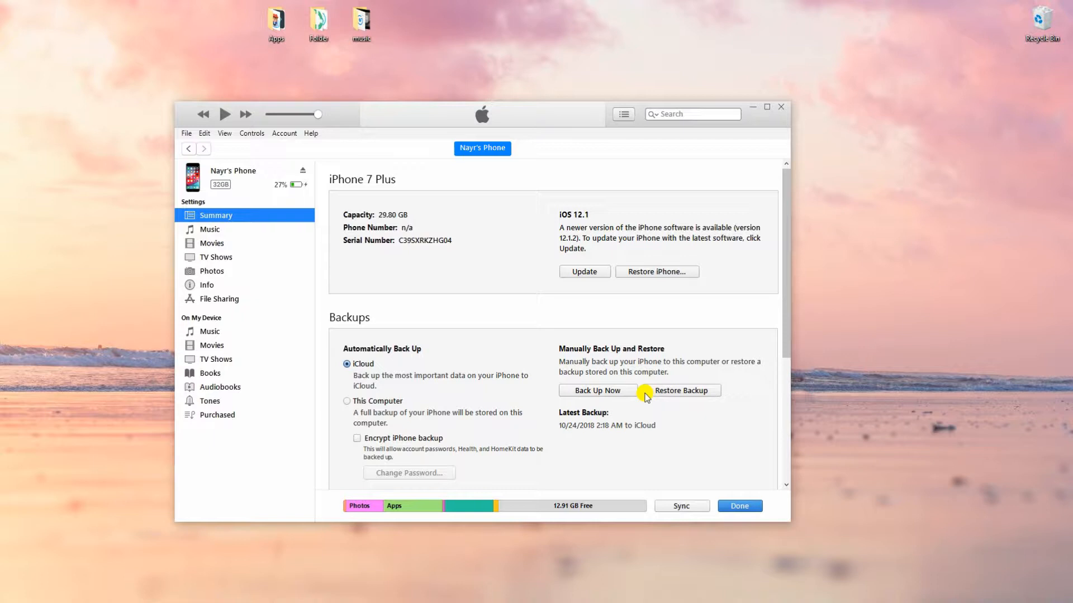
mouse_move(485, 210)
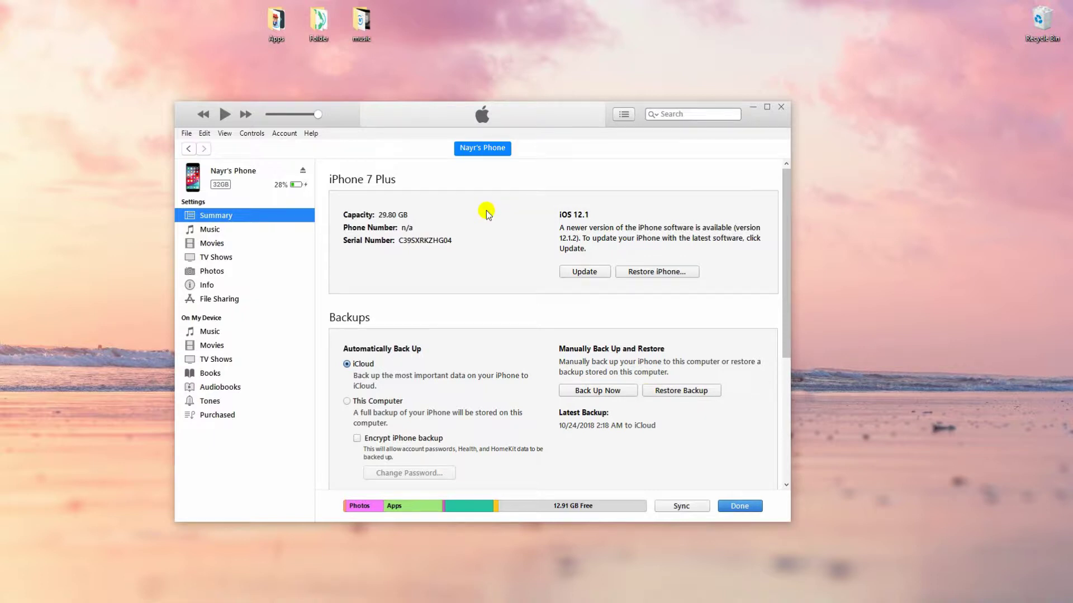
Close the iTunes window showing the connected iPhone 7 Plus.
left_click(783, 106)
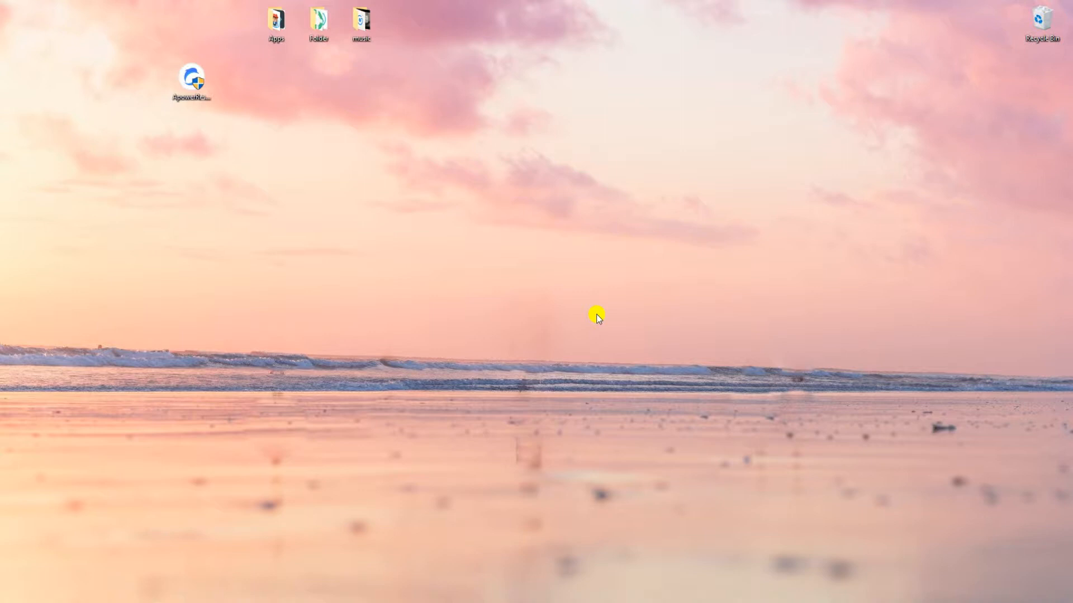
mouse_move(317, 148)
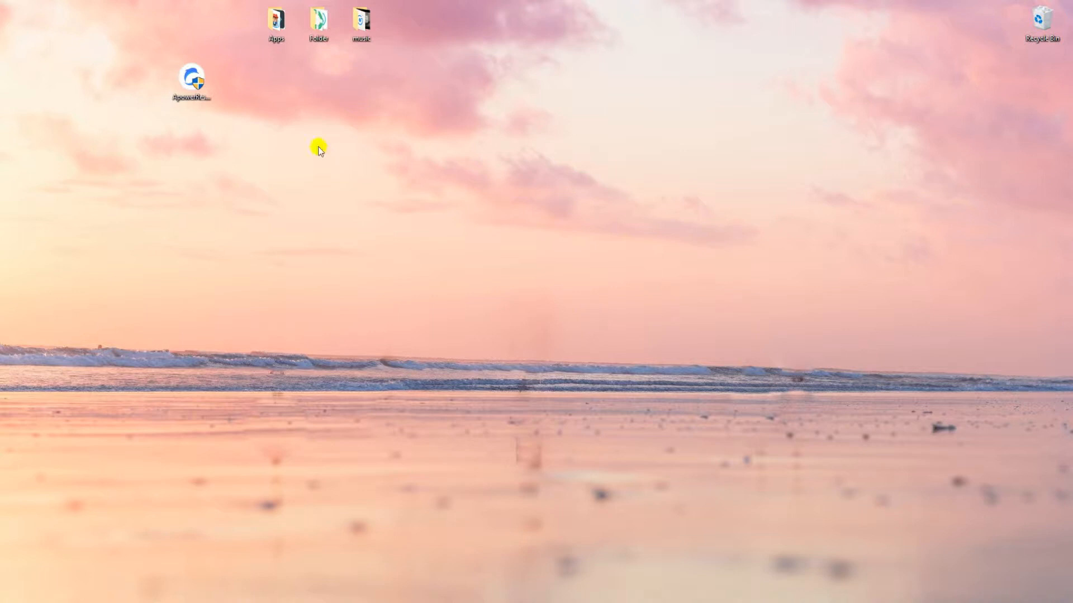
Launch ApowerRescue from its desktop shortcut to reach the connect-iOS-device screen.
left_click(192, 80)
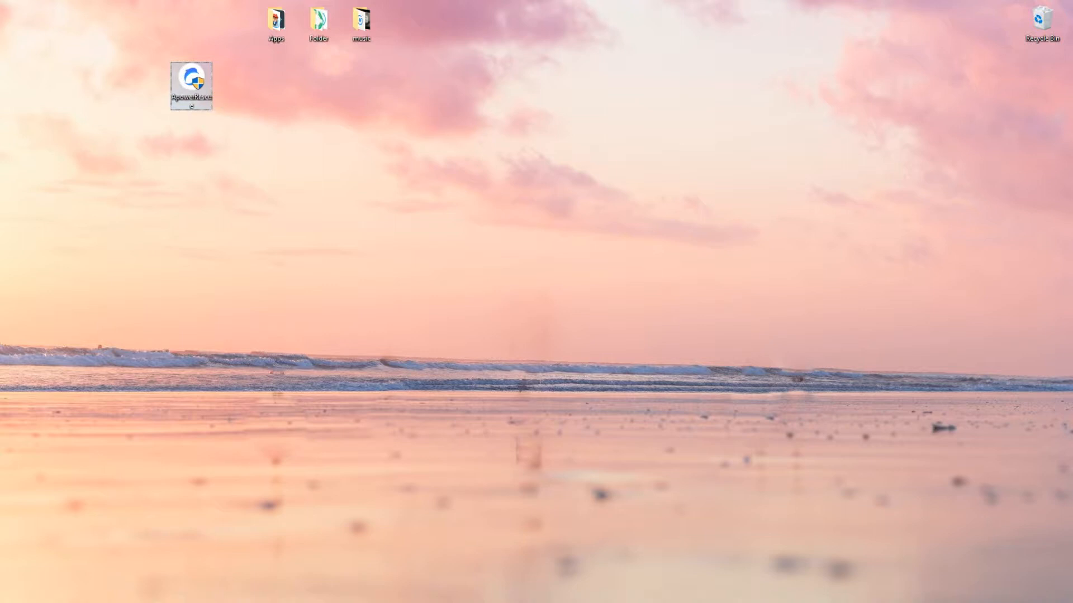
double_click(191, 77)
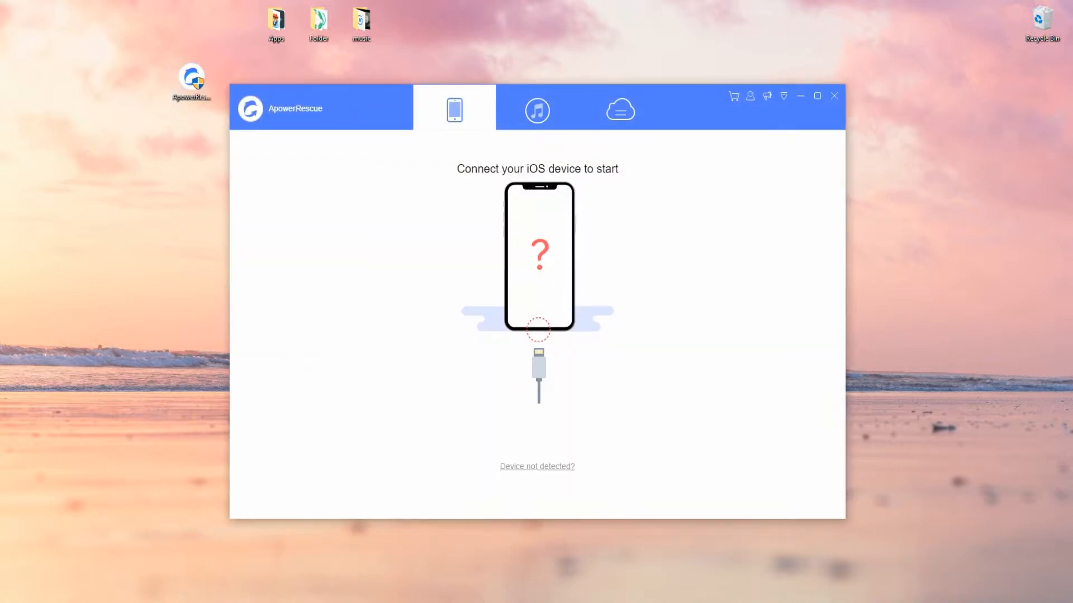
mouse_move(740, 369)
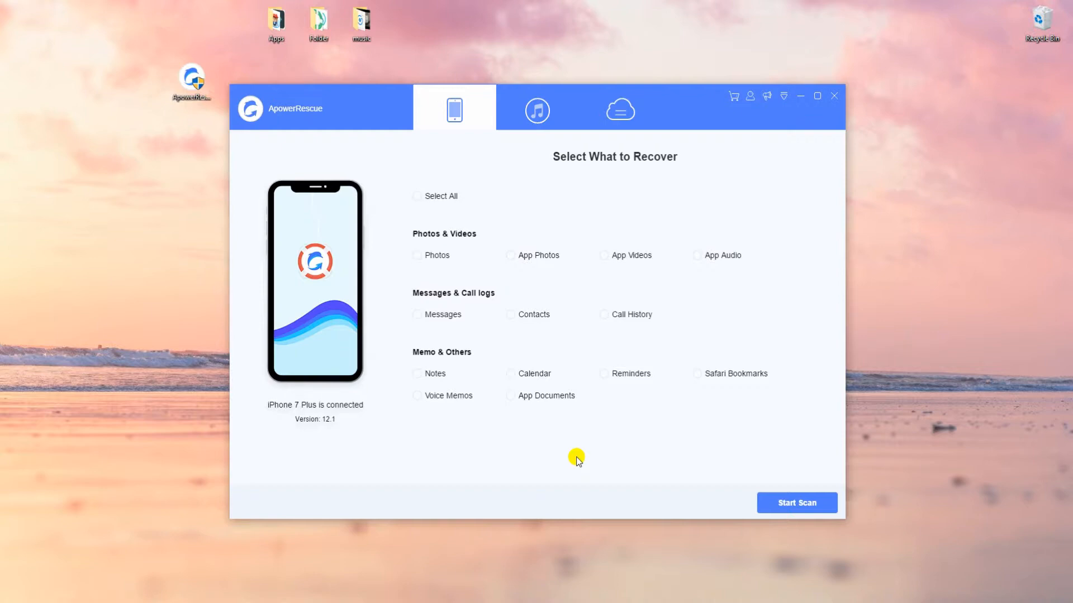
Scan the connected iPhone 7 Plus for Messages only.
left_click(418, 315)
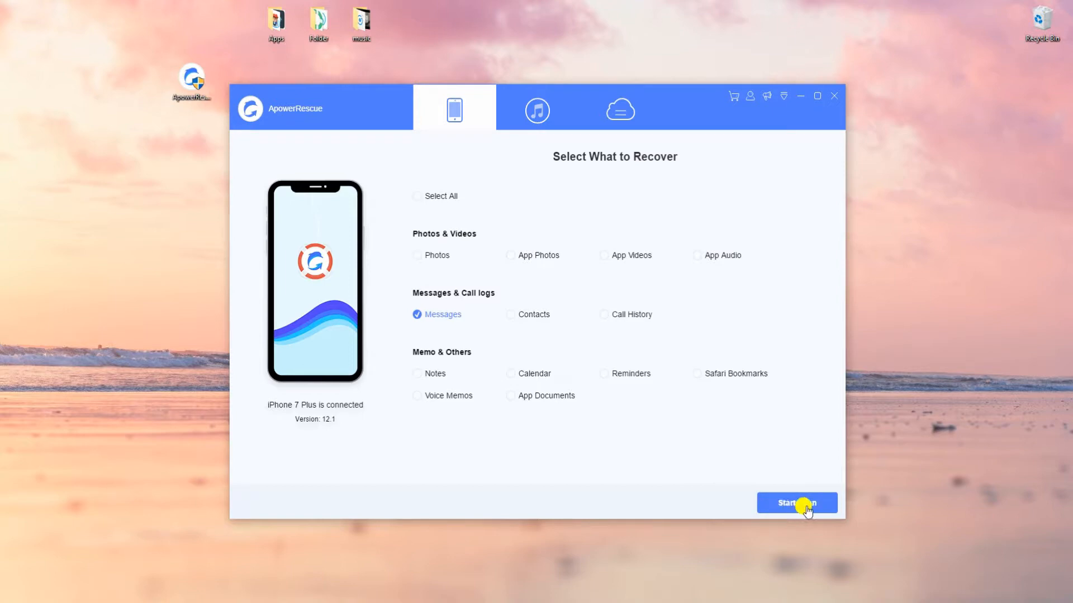
left_click(796, 503)
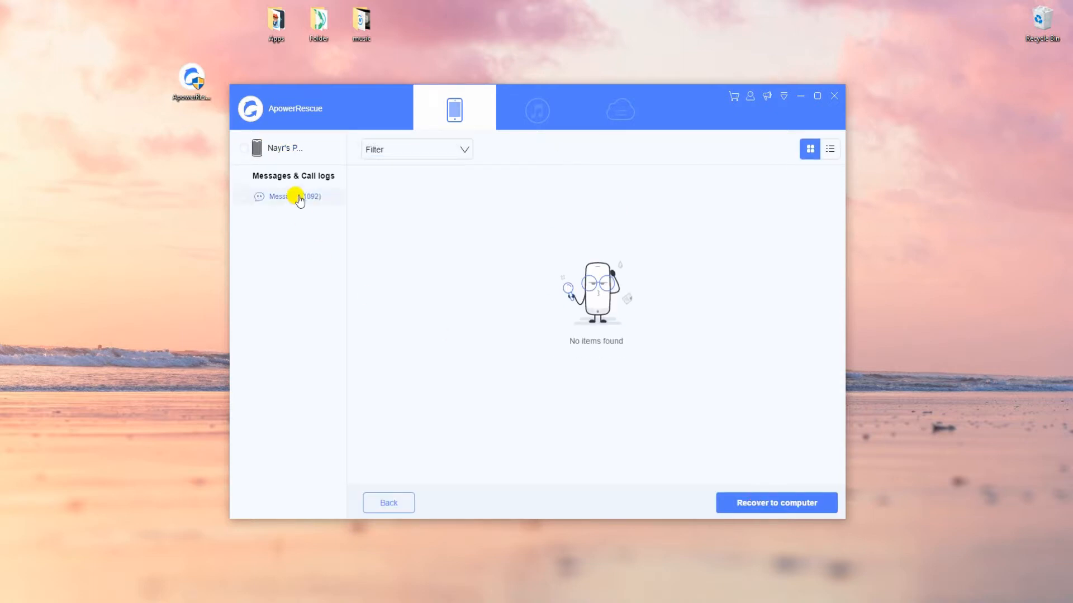
Recover the checked message conversations to the new desktop folder, 156 items saved.
left_click(289, 197)
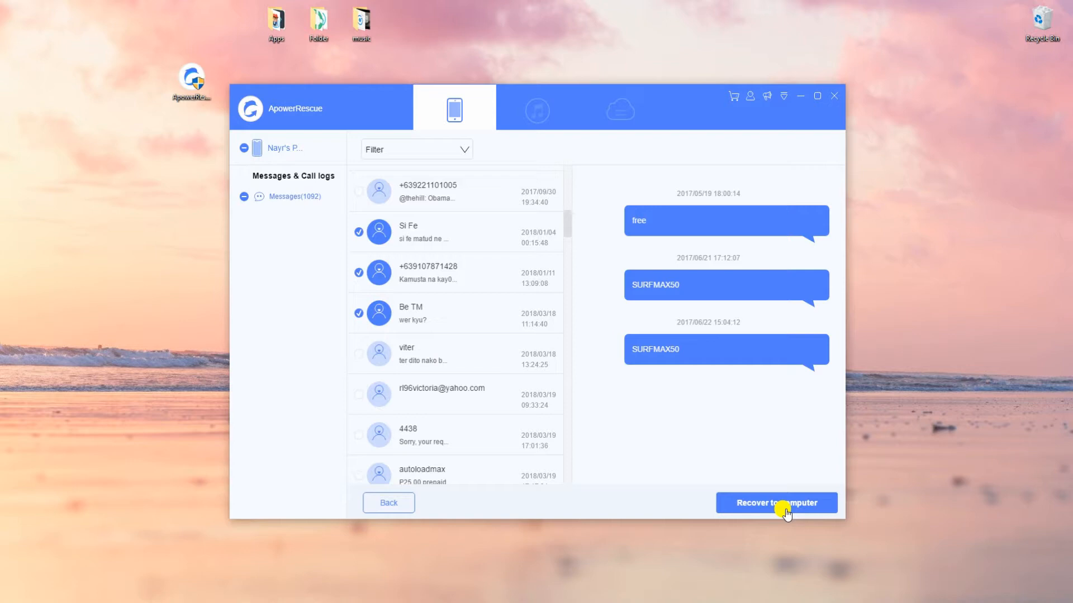
left_click(777, 503)
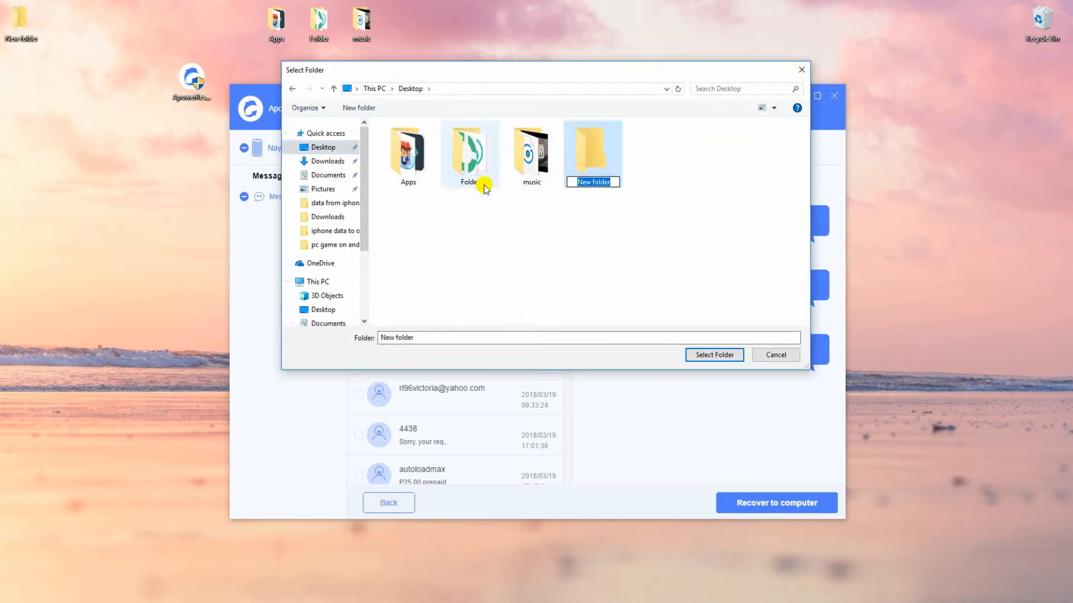
left_click(714, 356)
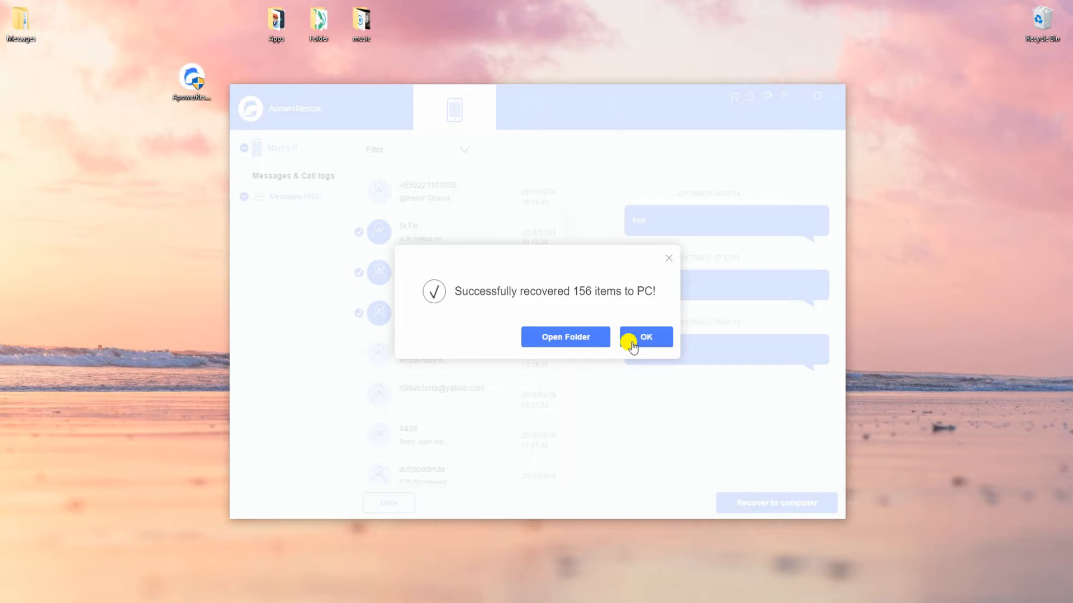
left_click(646, 338)
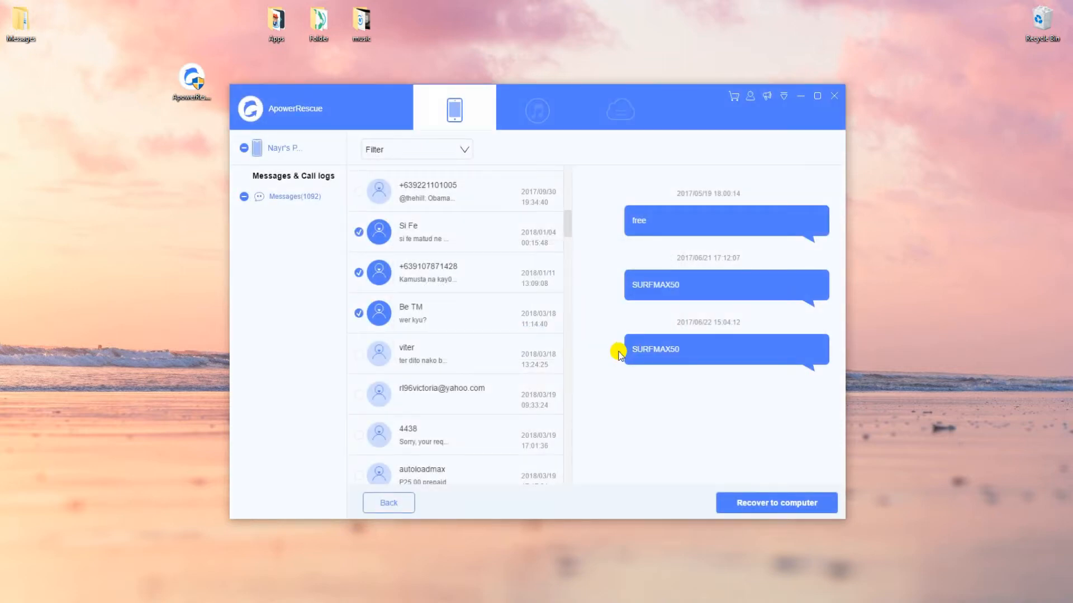
Go back and scan the iPhone 7 Plus iTunes backup for recoverable data.
left_click(389, 502)
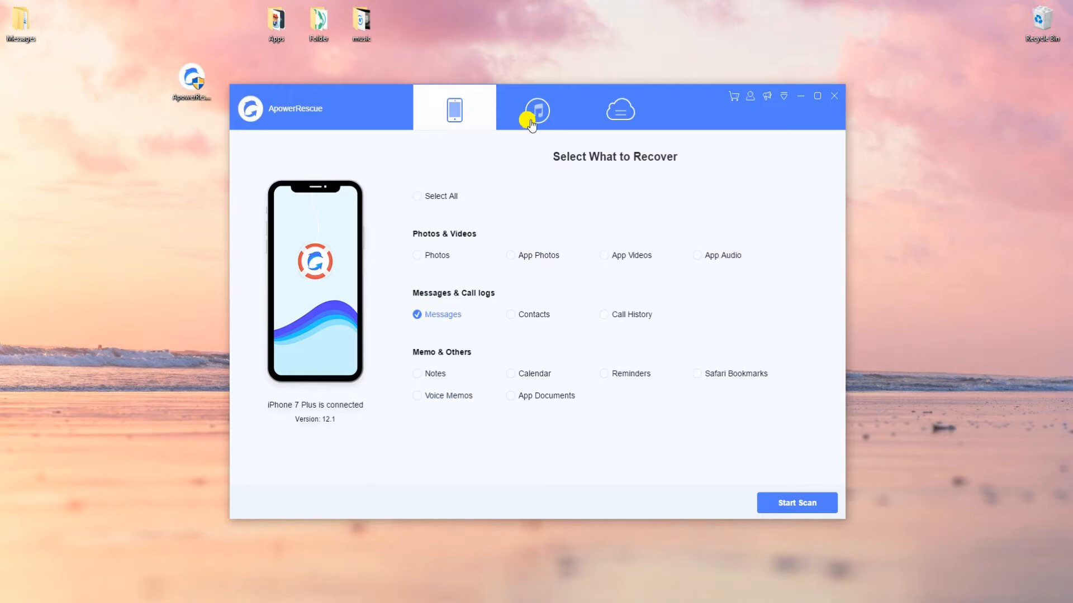
left_click(536, 110)
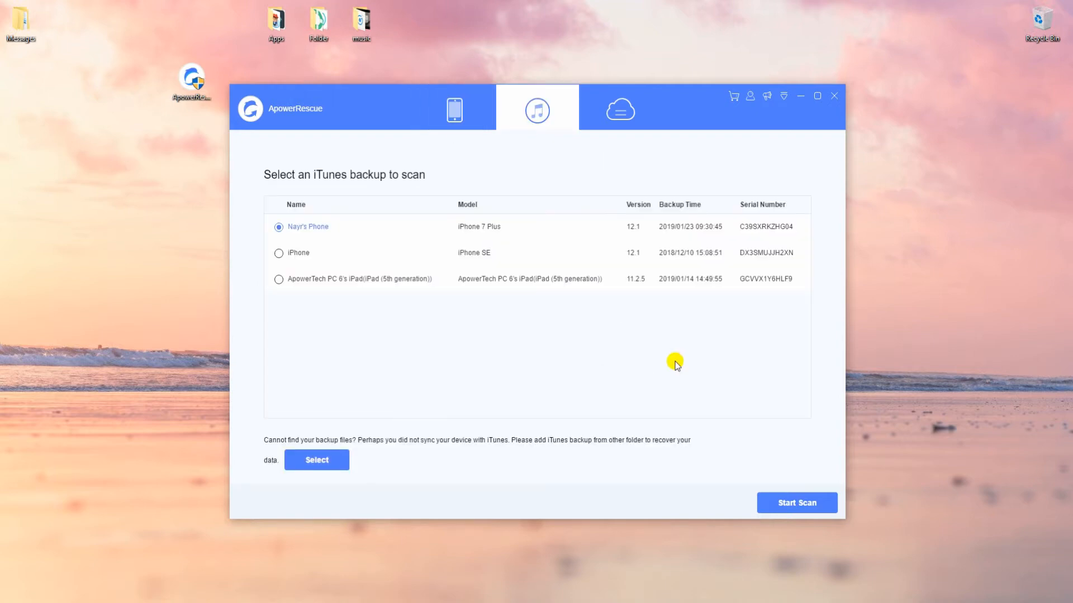
mouse_move(446, 304)
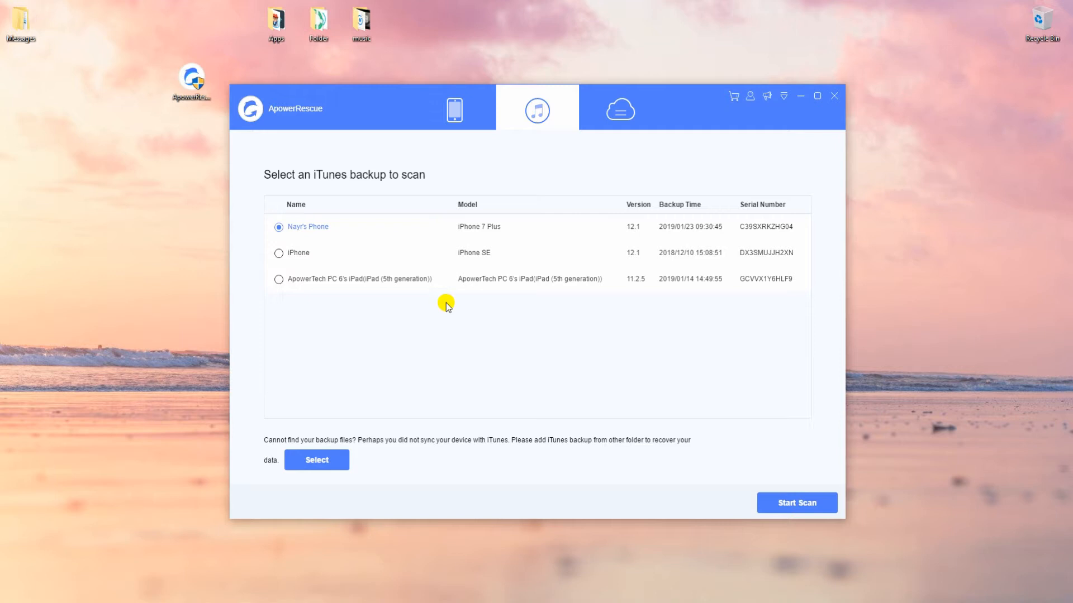
mouse_move(819, 523)
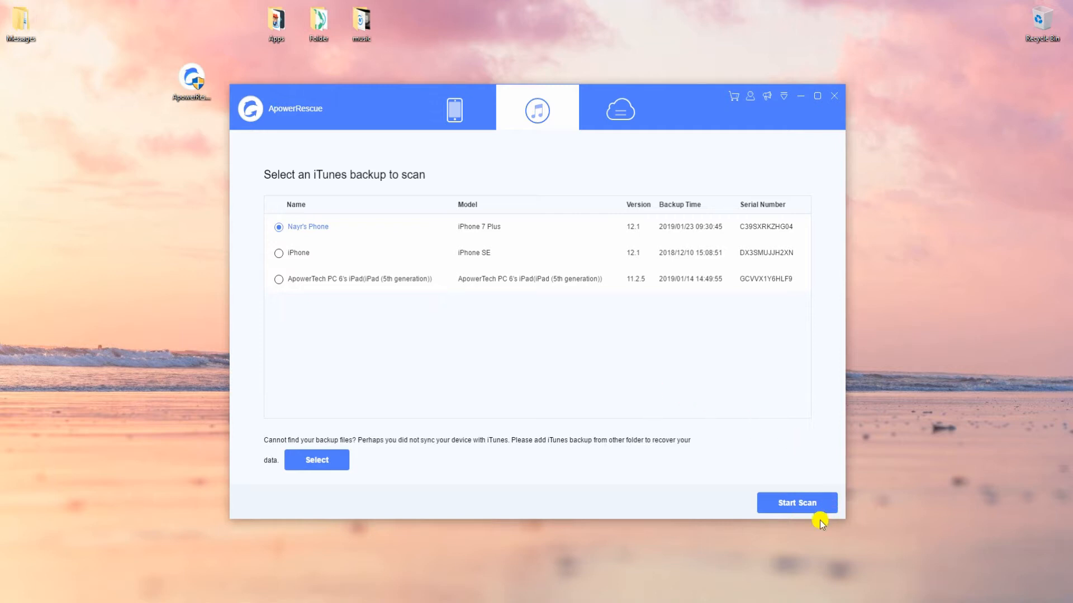
left_click(796, 503)
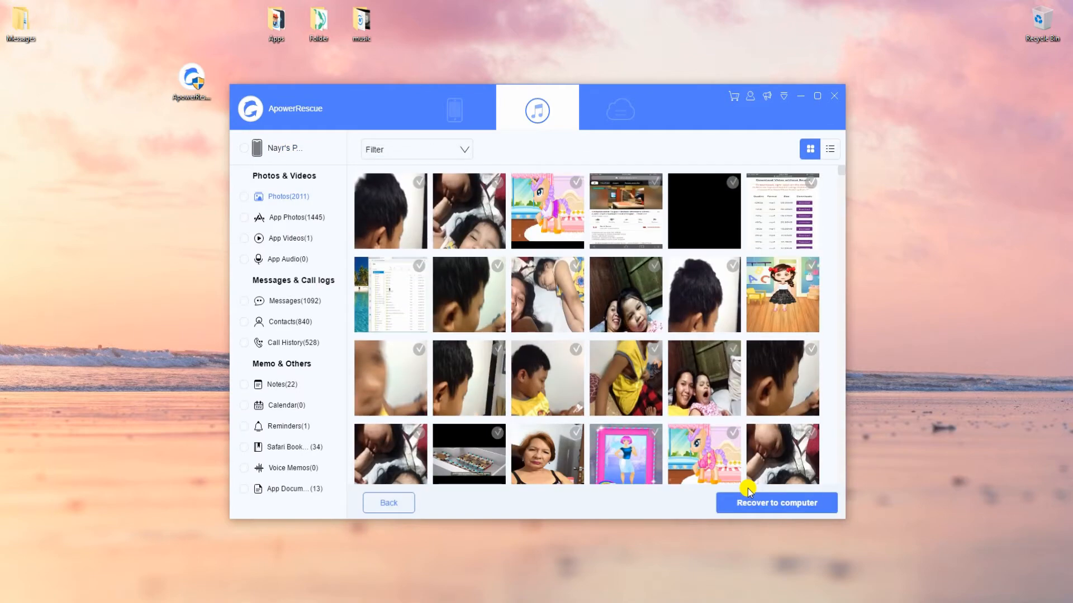
Recover the 4545 and other checked backup conversations to the messages folder (11 items), then return to start.
left_click(287, 301)
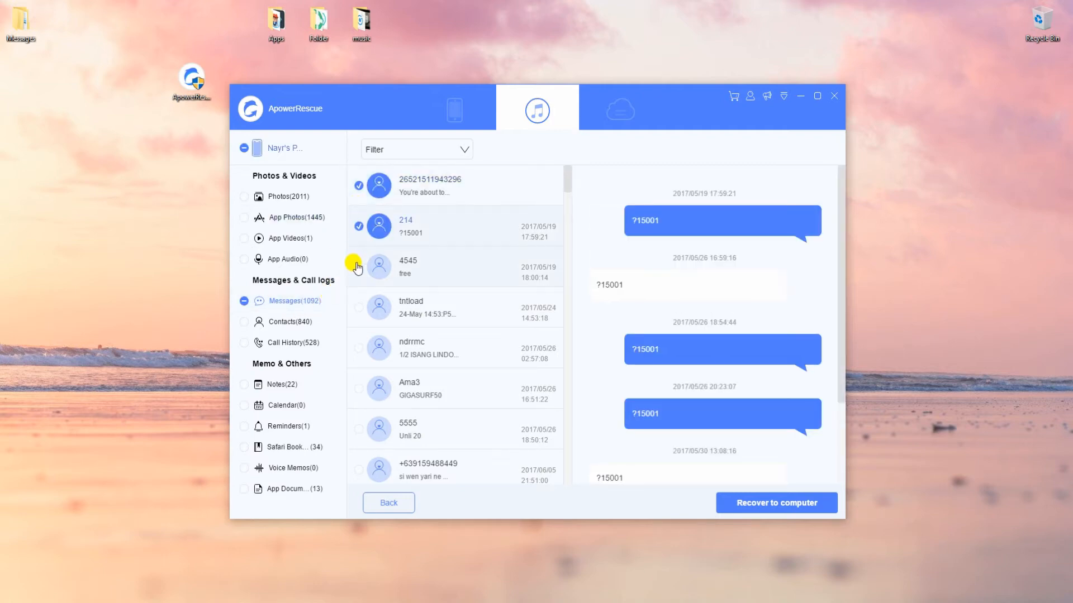
left_click(358, 266)
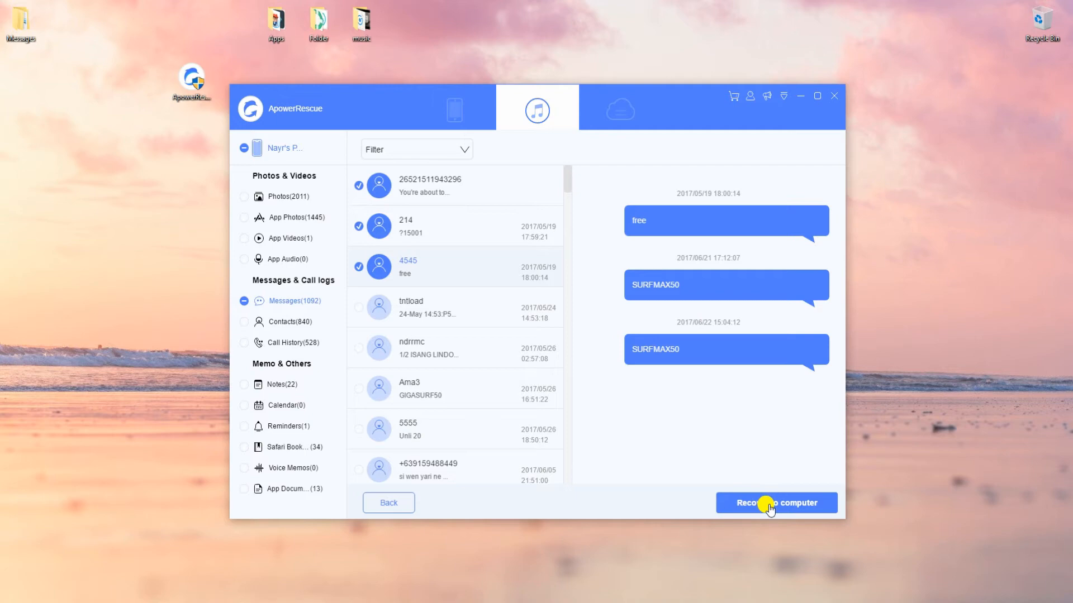
left_click(769, 502)
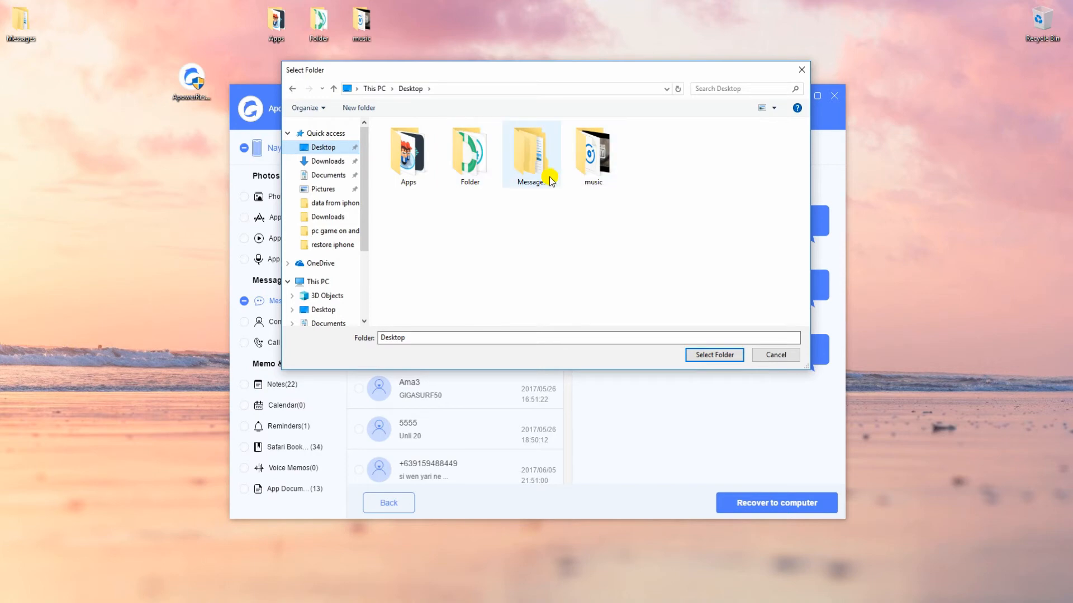
left_click(714, 355)
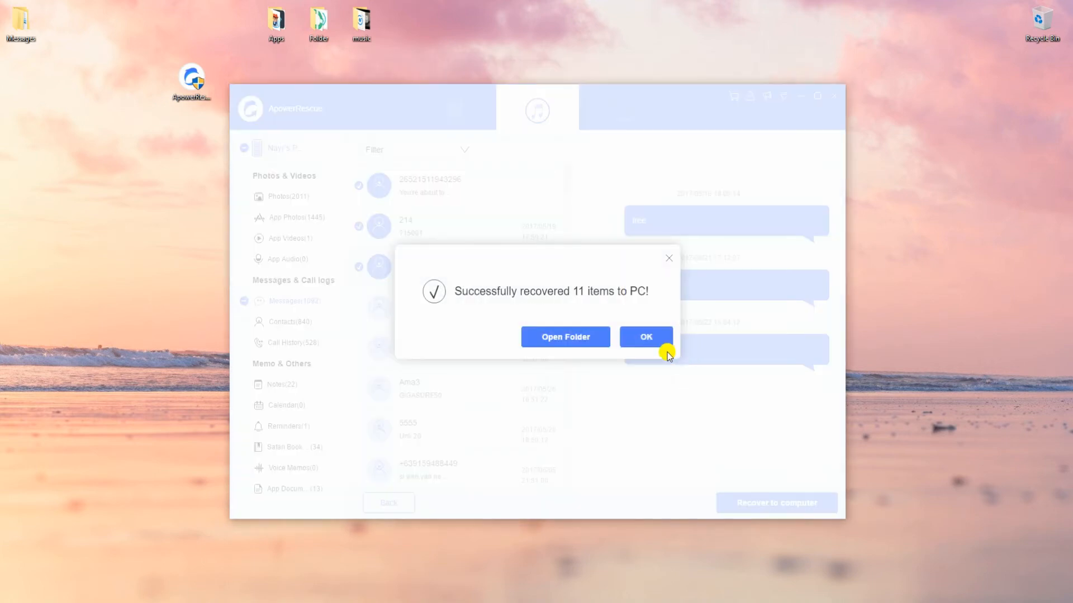
left_click(646, 337)
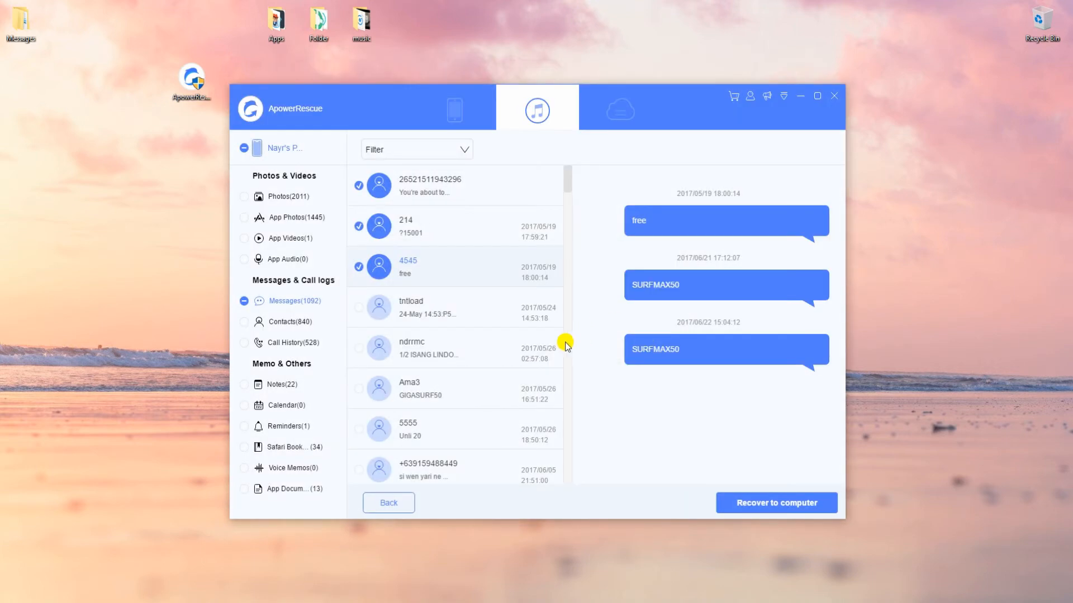
left_click(454, 108)
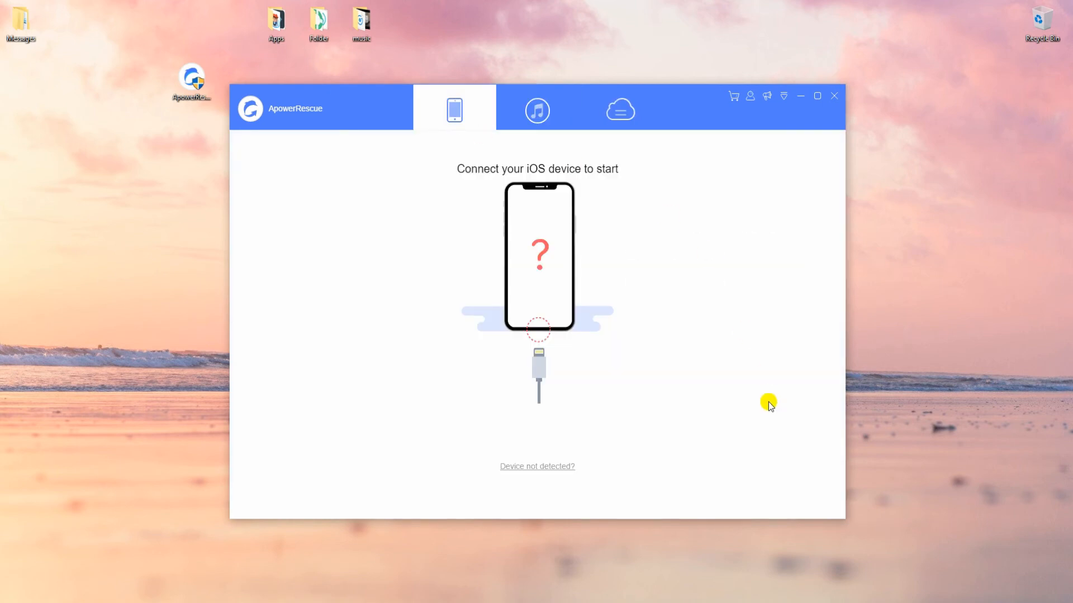